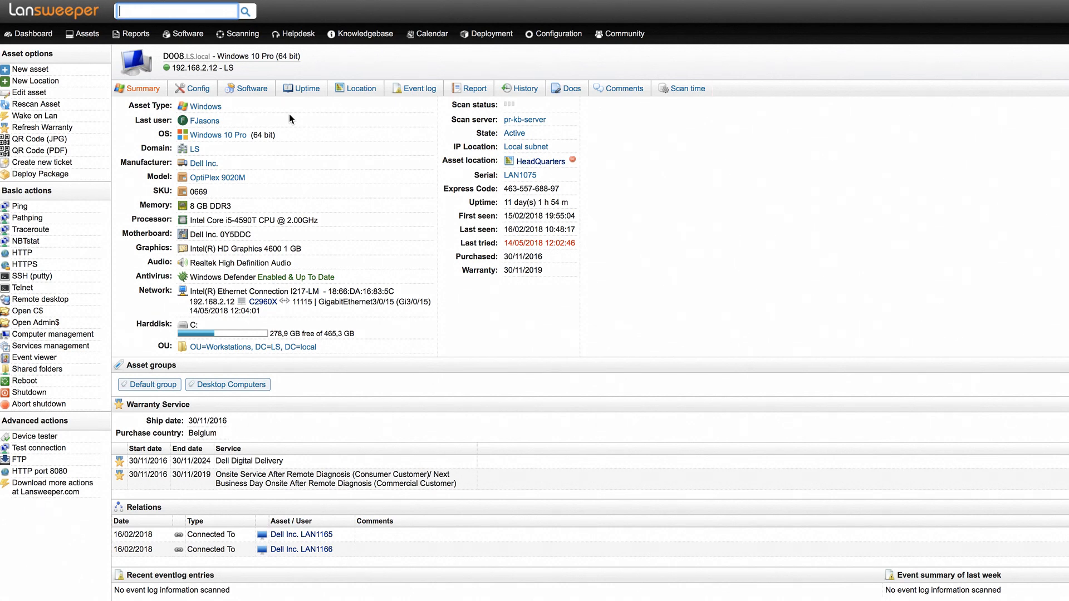
- Browse D008's installed software, Windows features, license keys, antivirus and SQL Server details
left_click(245, 88)
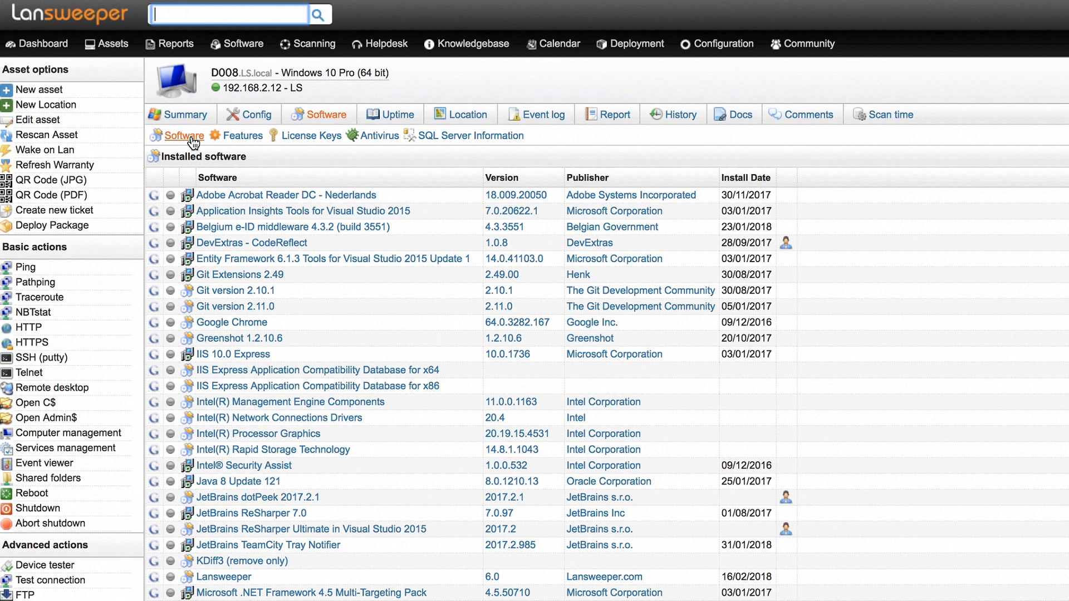
left_click(241, 135)
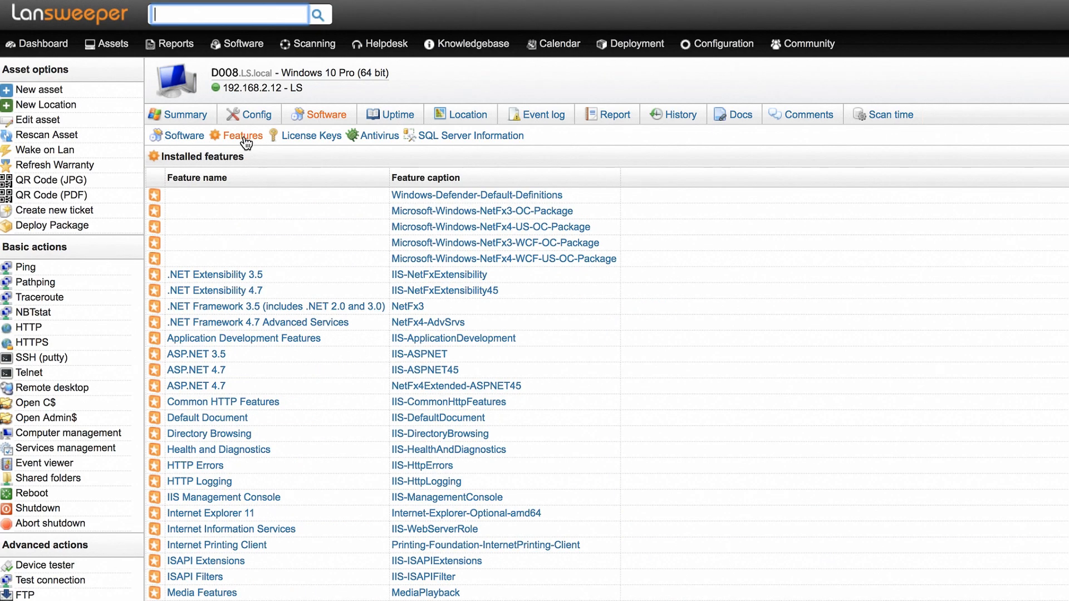
left_click(313, 135)
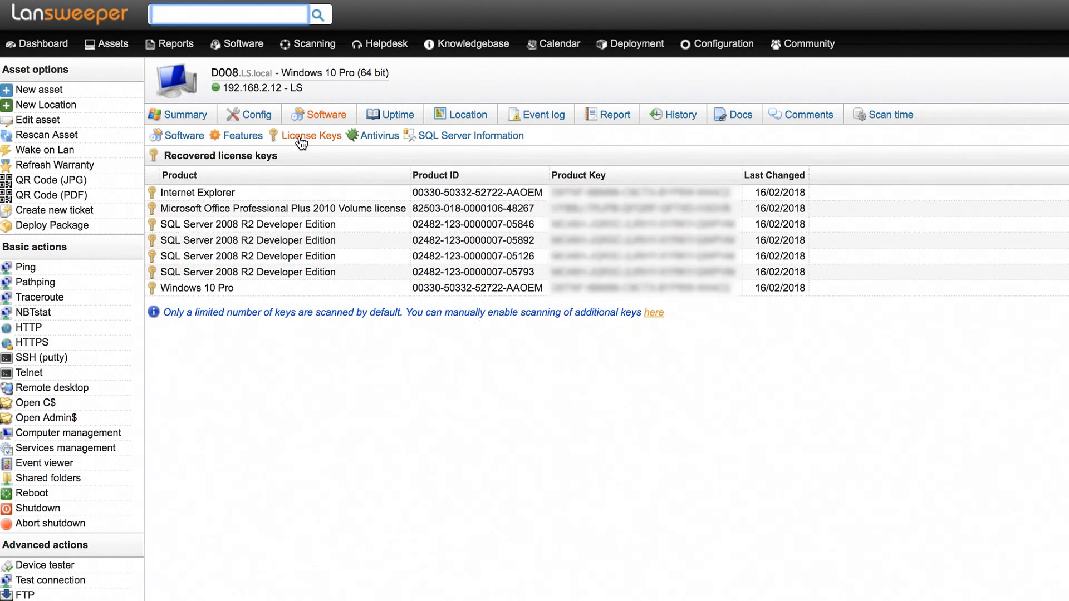
left_click(380, 134)
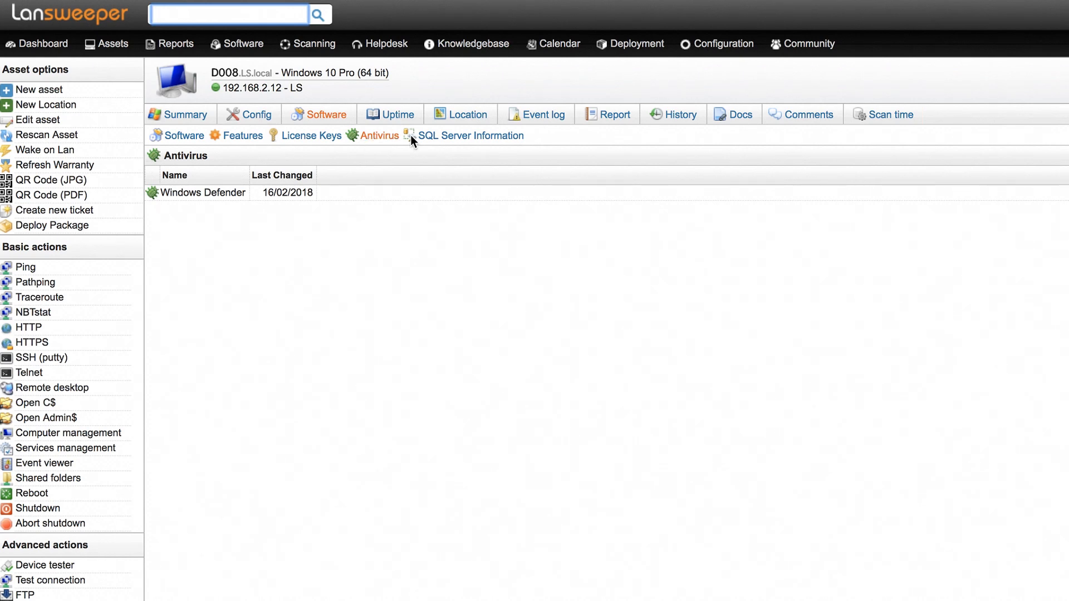
left_click(470, 135)
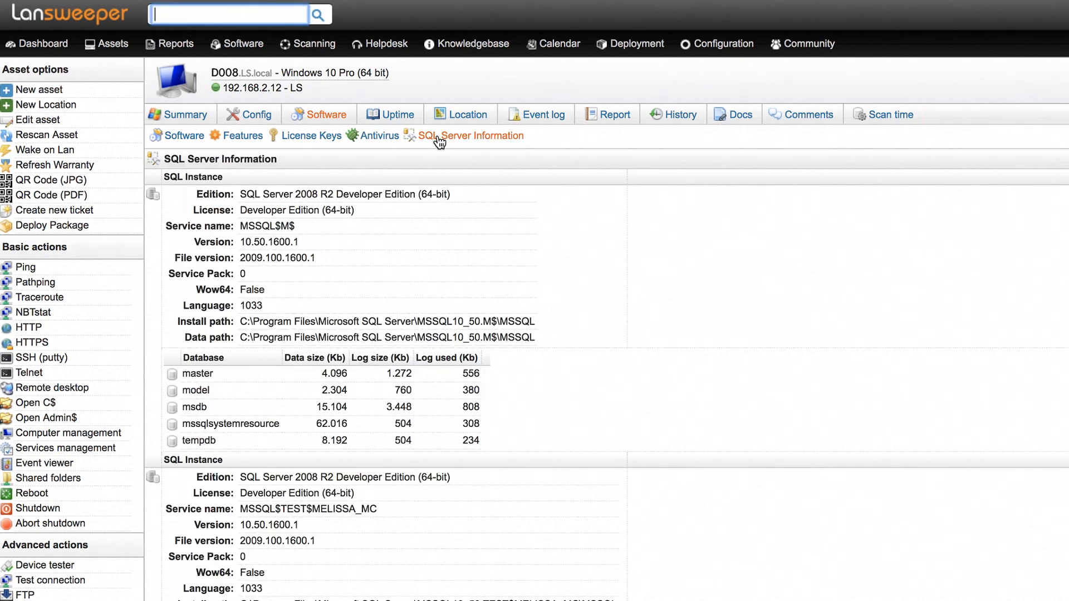
left_click(174, 44)
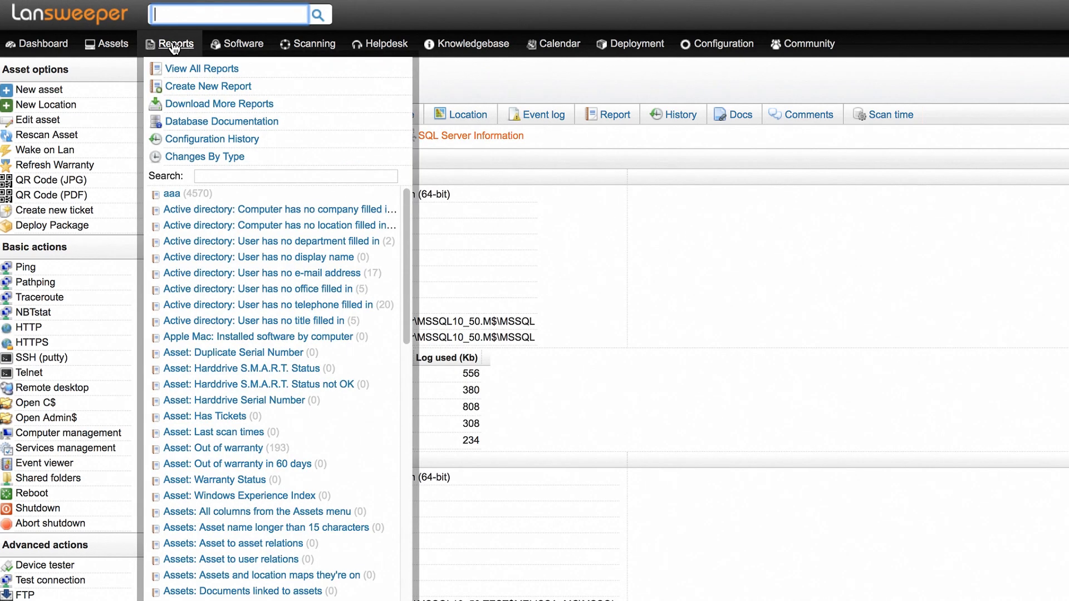
- Search reports for 'soft' and open 'Software: Changes in the last 24 hours'
type("software")
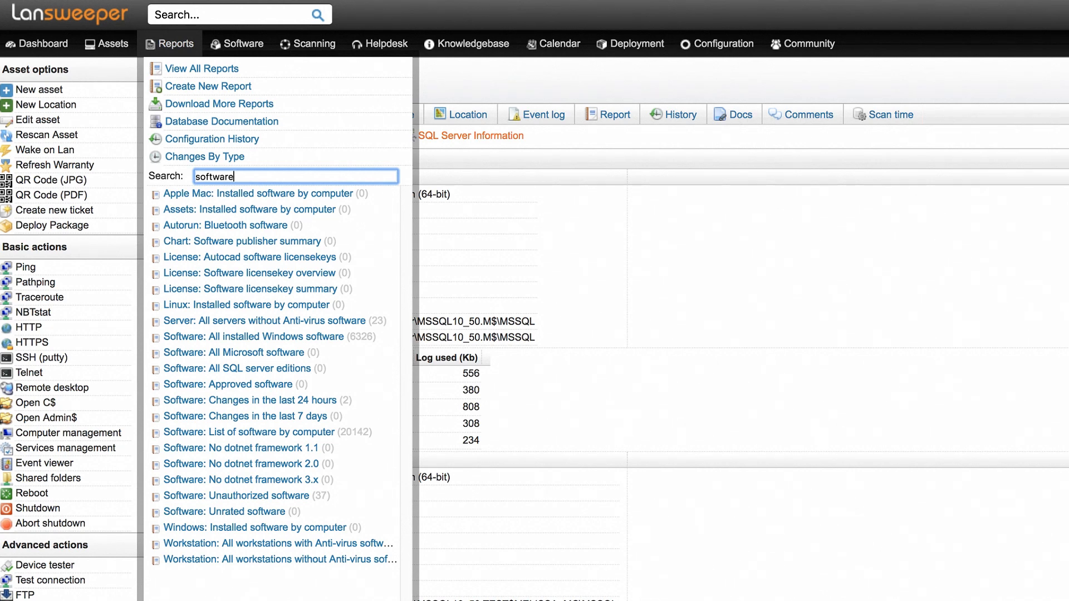
mouse_move(243, 241)
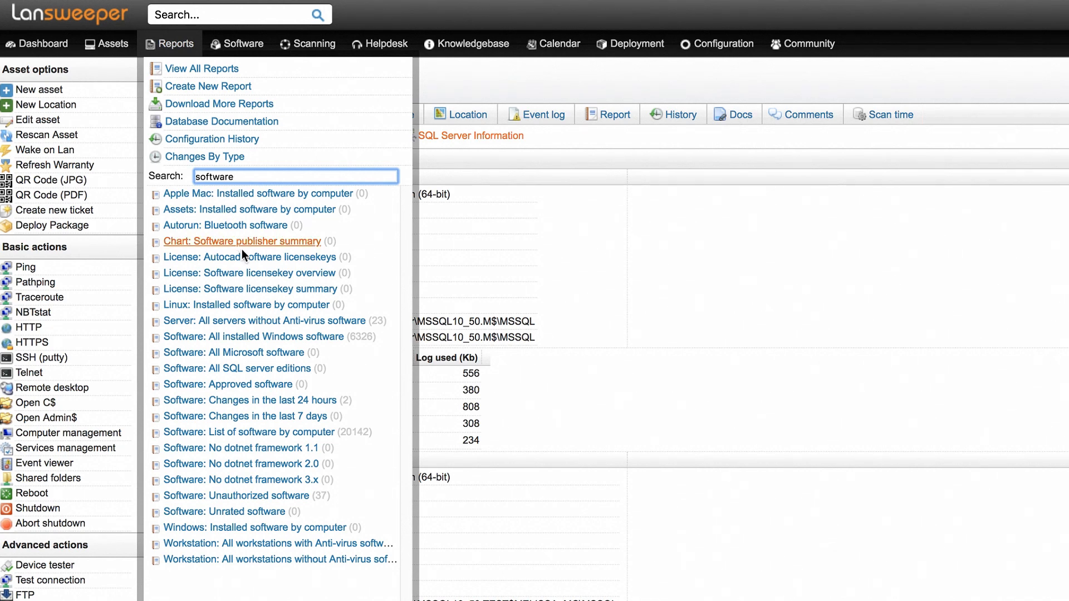
left_click(250, 400)
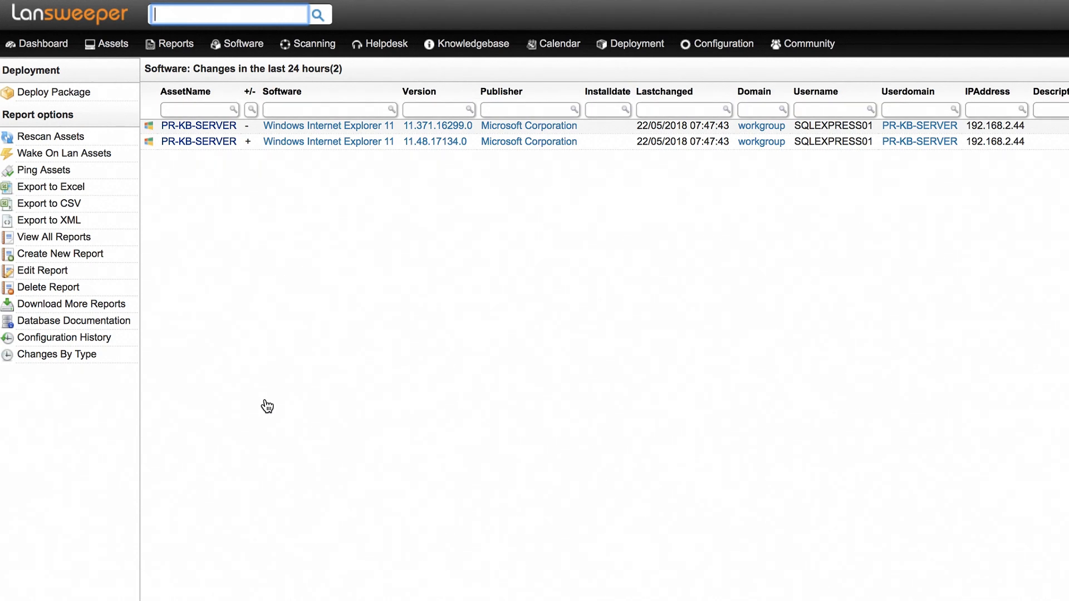
left_click(176, 43)
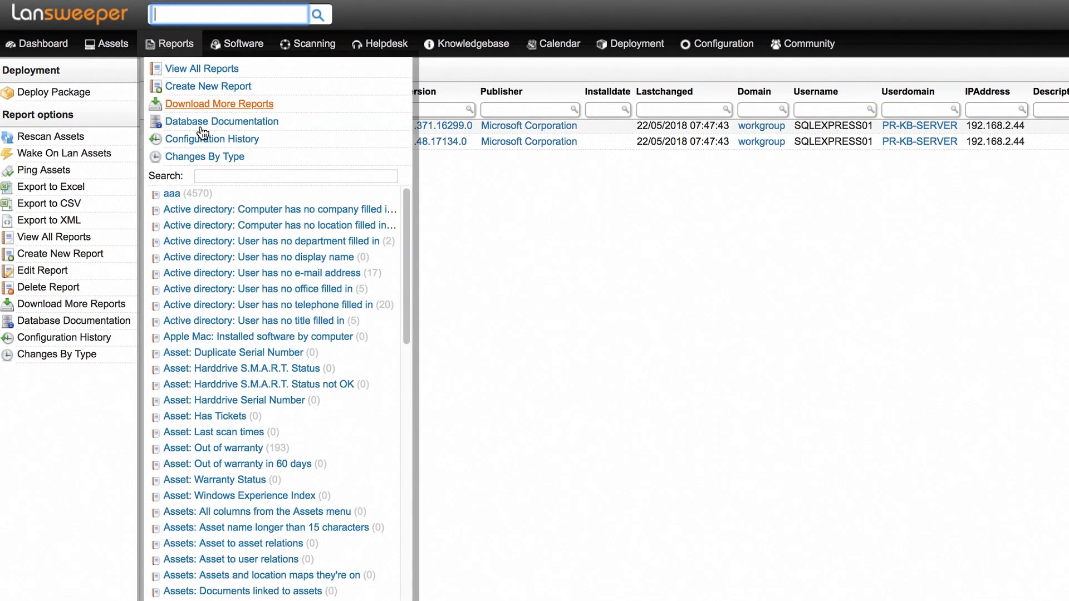
- Open 'Software: List of software by computer' and filter the Software column for 'adobe photosh'
type("softwa")
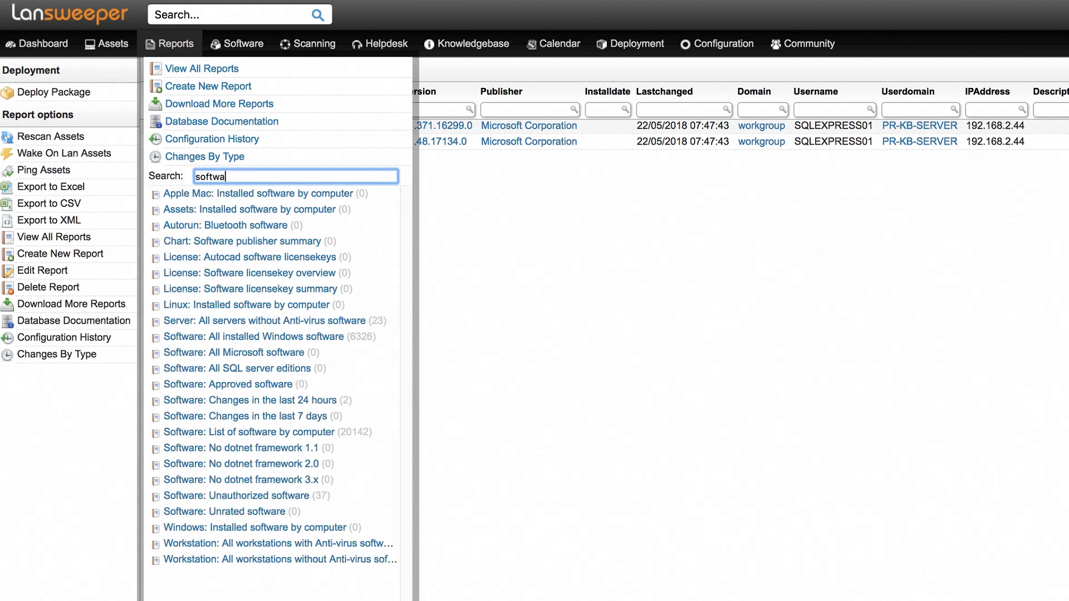
left_click(249, 432)
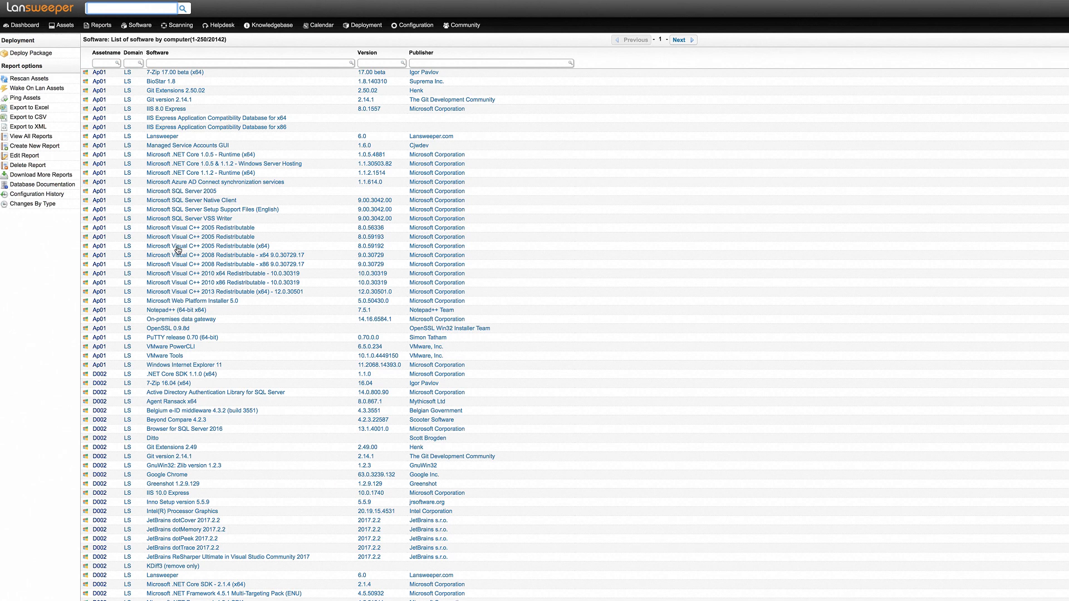
type("a")
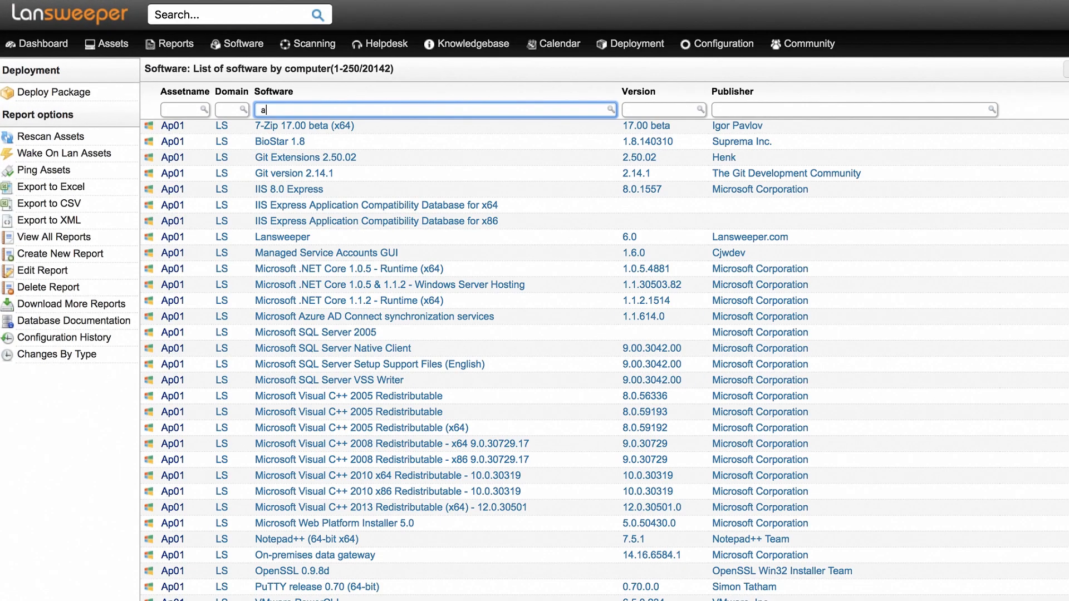
type("adobe photosh")
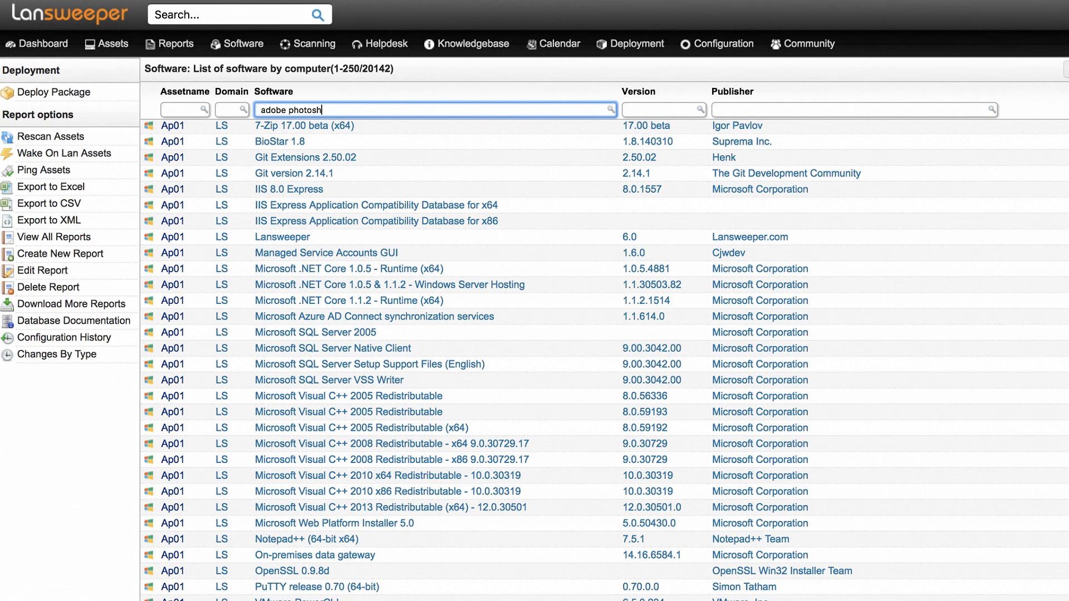